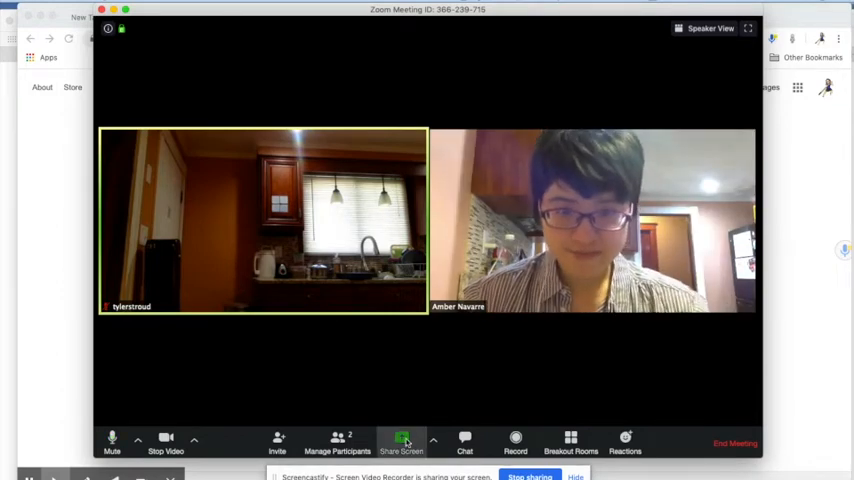
Share the Safari window showing the palace map, with computer sound included.
{"action": "left_click", "coordinate": [401, 440]}
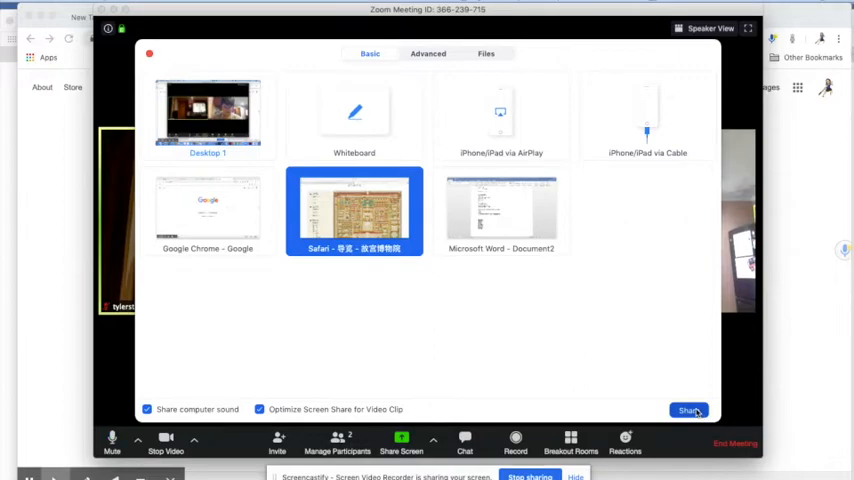
{"action": "left_click", "coordinate": [690, 410]}
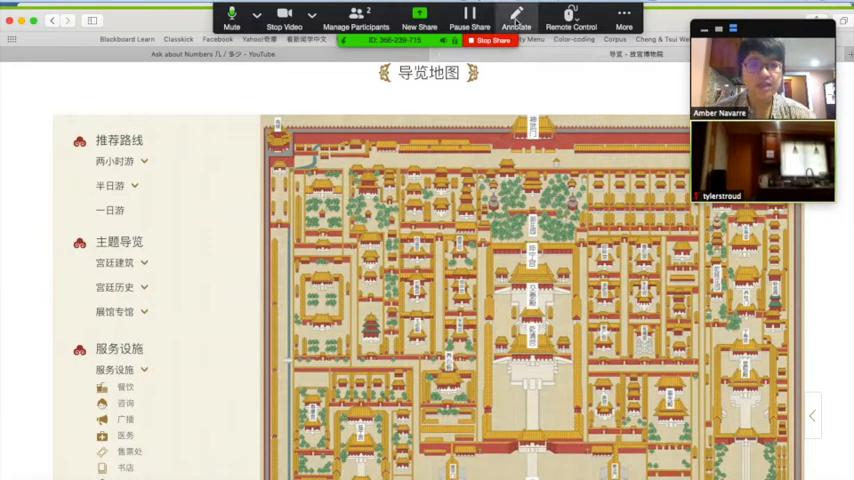
Switch the annotation colour to red and draw a freehand mark near the map's centre.
{"action": "left_click", "coordinate": [516, 22]}
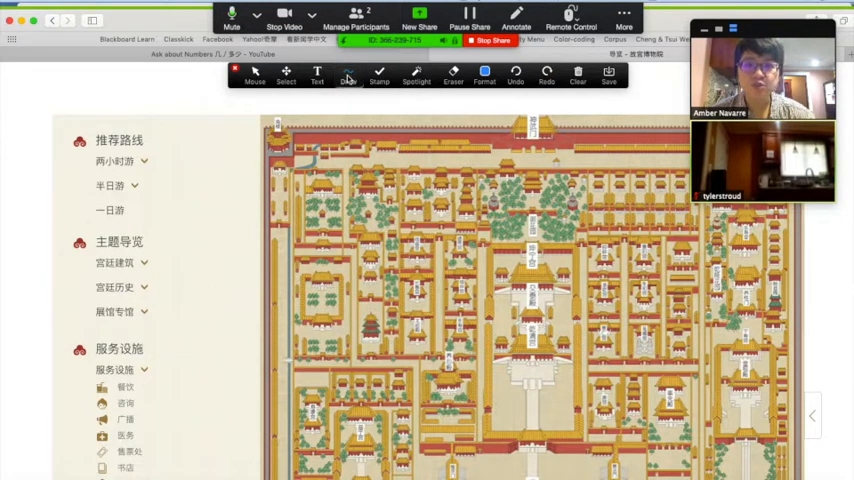
{"action": "left_click", "coordinate": [348, 76]}
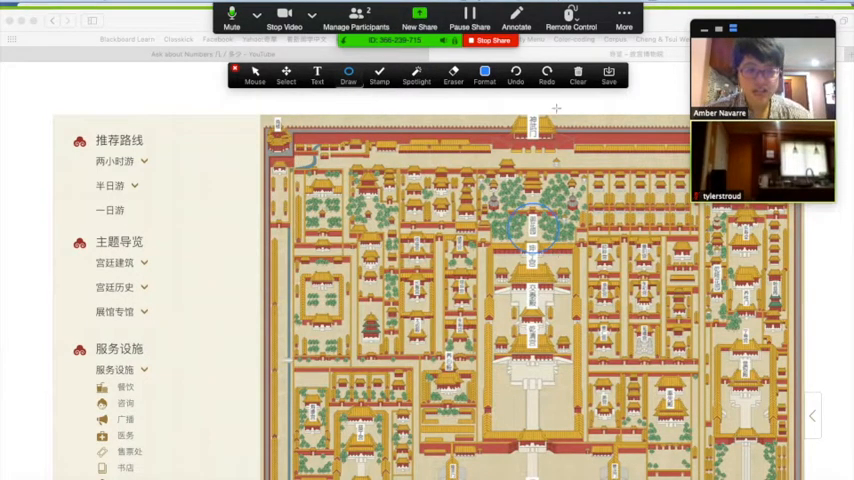
{"action": "left_click", "coordinate": [485, 76]}
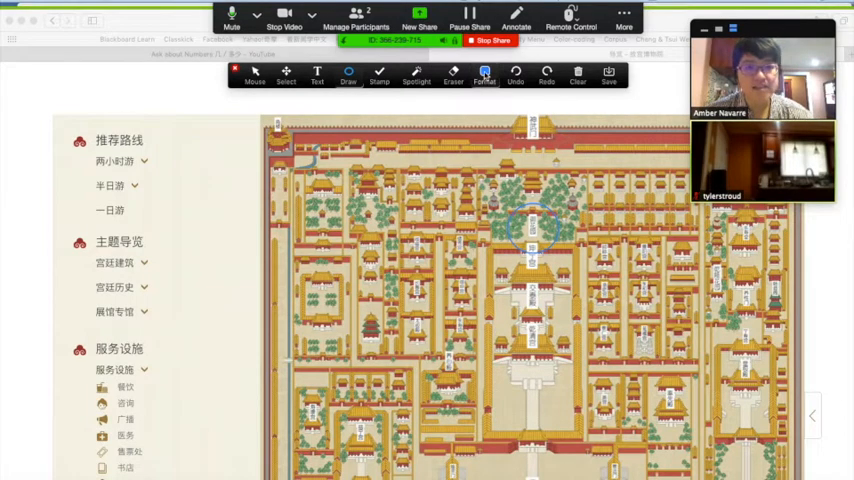
{"action": "left_click", "coordinate": [484, 74]}
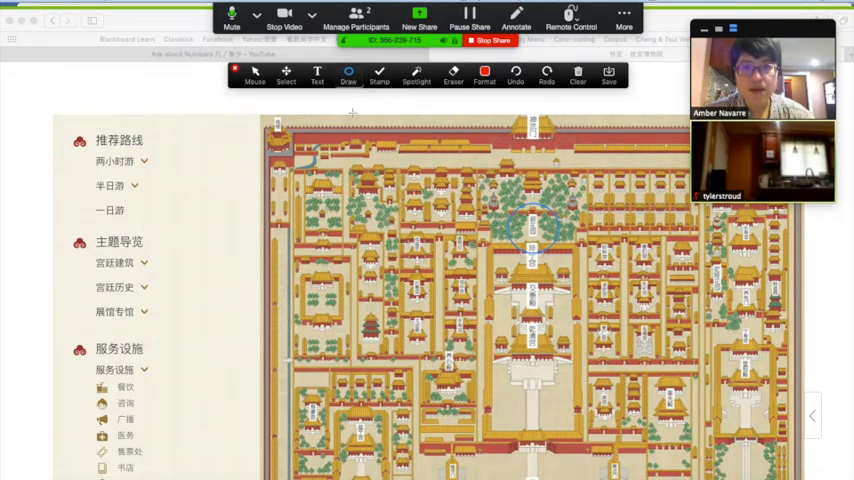
{"action": "left_click_drag", "start_coordinate": [370, 230], "coordinate": [420, 275]}
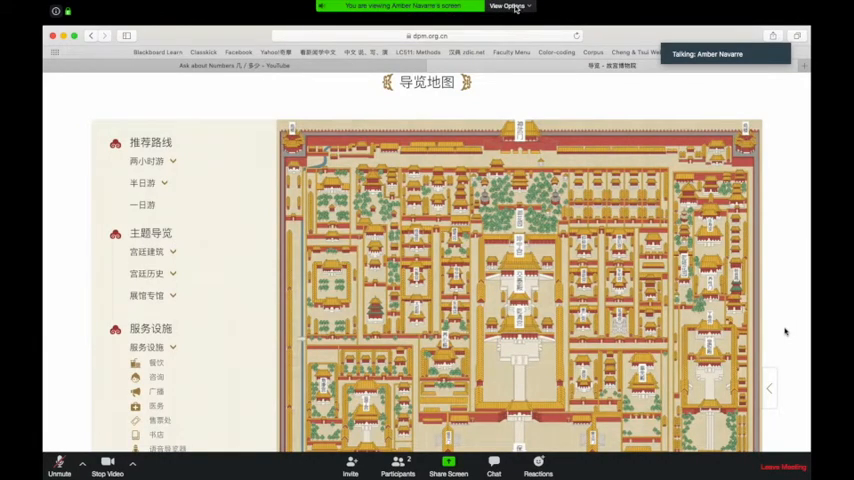
As the viewer, turn on annotation and place a 'like it' text note upper left.
{"action": "left_click", "coordinate": [510, 6]}
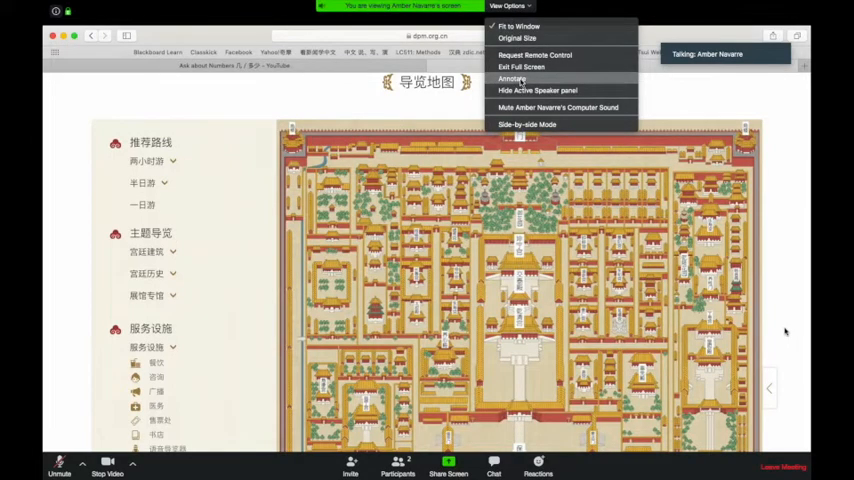
{"action": "left_click", "coordinate": [513, 79]}
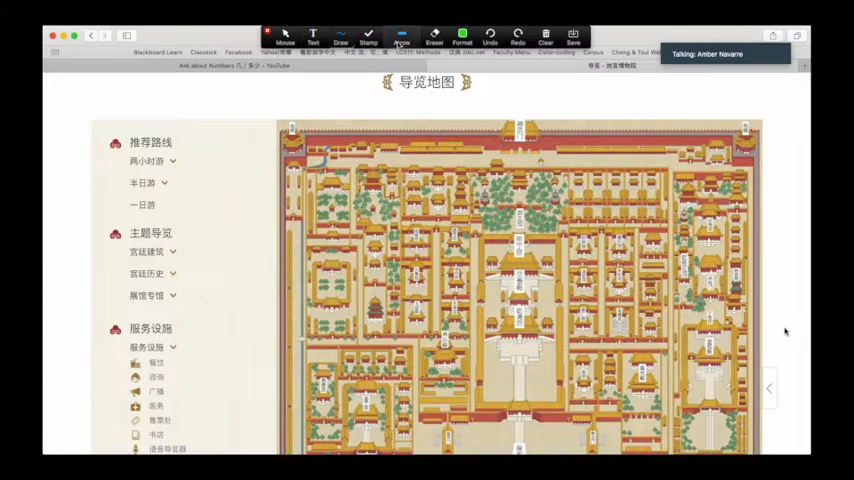
{"action": "left_click", "coordinate": [401, 42]}
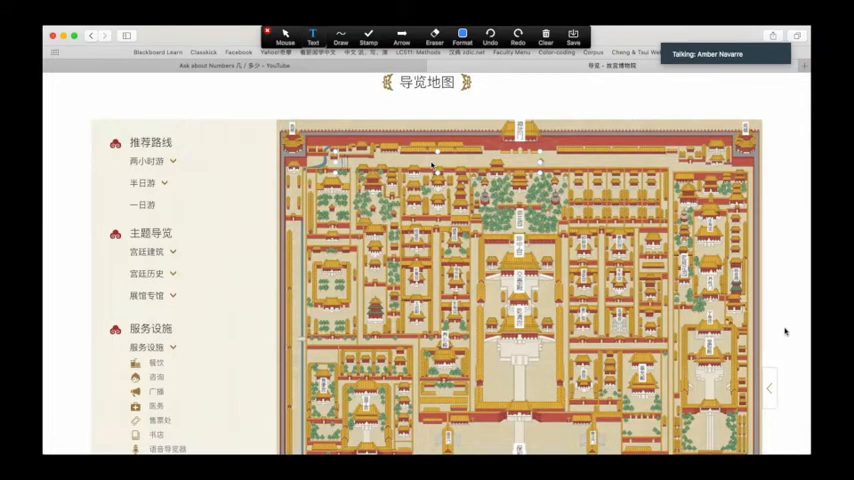
{"action": "type", "text": "like it"}
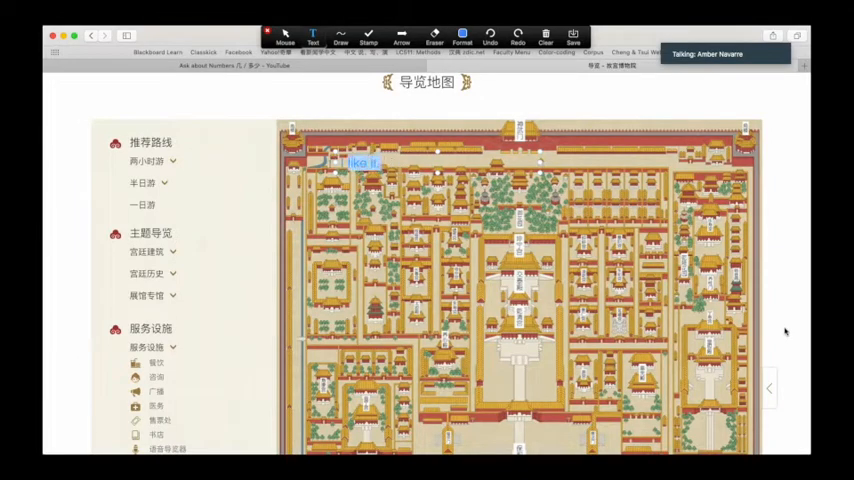
{"action": "left_click", "coordinate": [462, 36]}
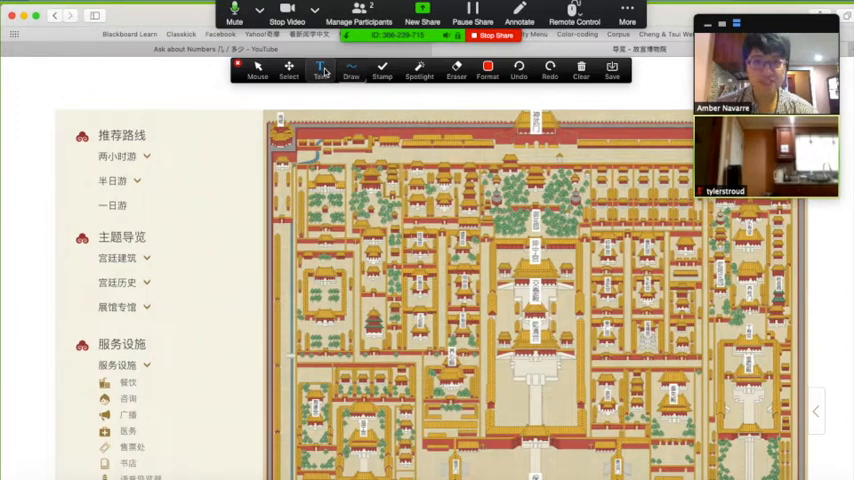
Select the Text tool on the presenter's annotation toolbar.
{"action": "left_click", "coordinate": [351, 70]}
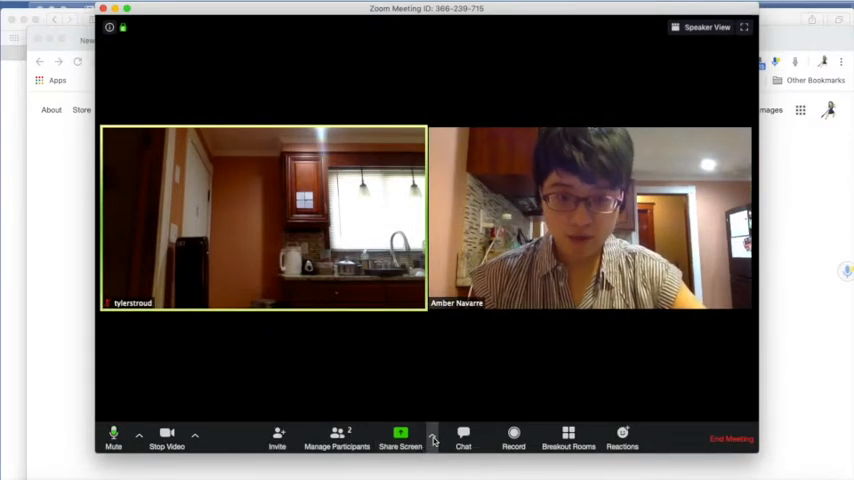
Choose Whiteboard from the sharing choices and start sharing it.
{"action": "left_click", "coordinate": [400, 437]}
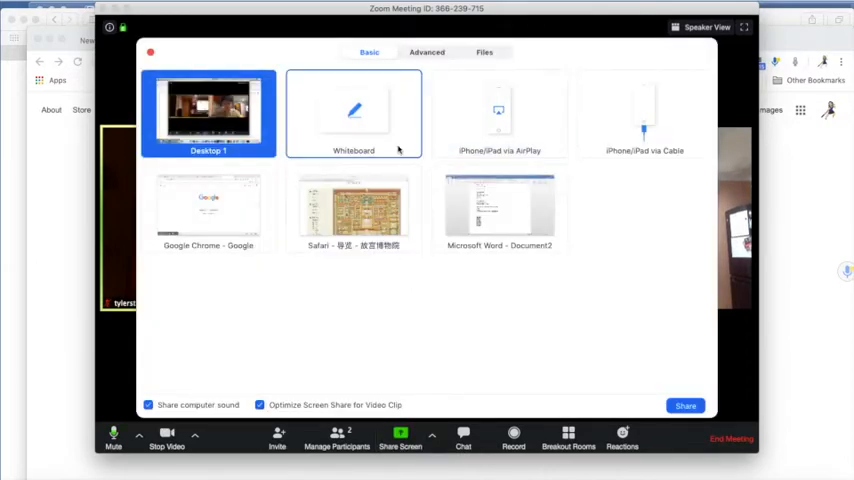
{"action": "left_click", "coordinate": [353, 113]}
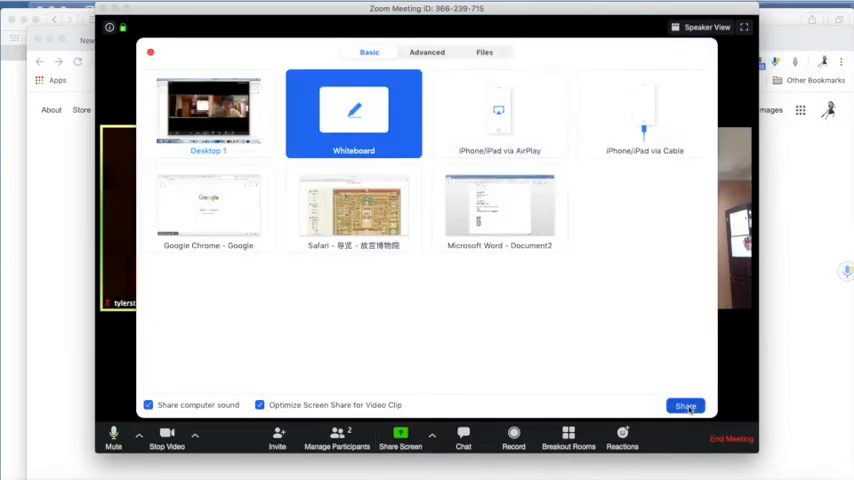
{"action": "left_click", "coordinate": [685, 405]}
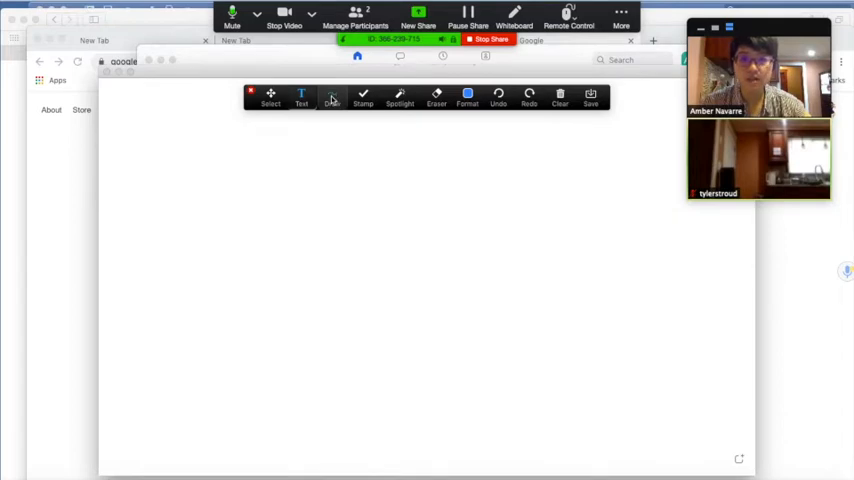
Draw the strokes of 你 freehand across the whiteboard canvas.
{"action": "left_click", "coordinate": [332, 97]}
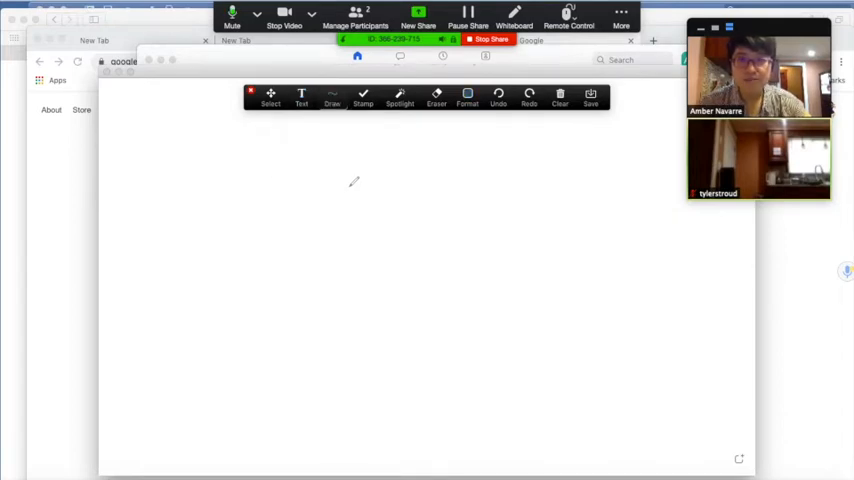
{"action": "left_click_drag", "start_coordinate": [262, 283], "coordinate": [350, 183]}
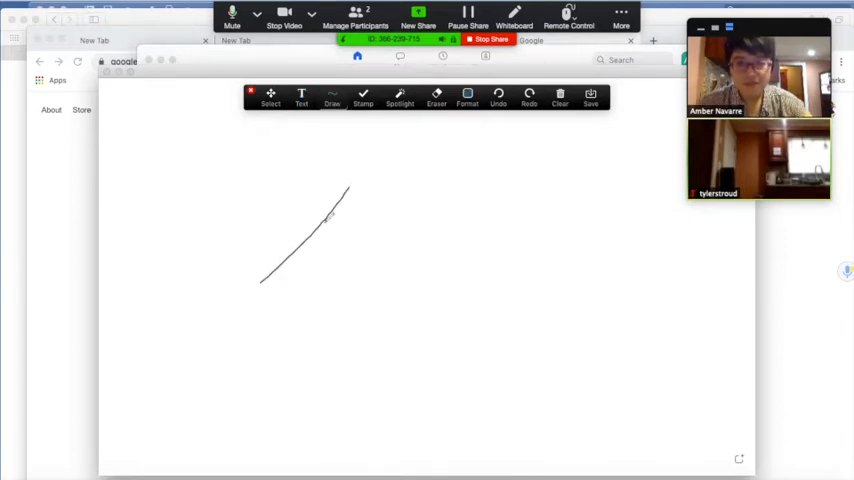
{"action": "left_click_drag", "start_coordinate": [320, 185], "coordinate": [323, 340]}
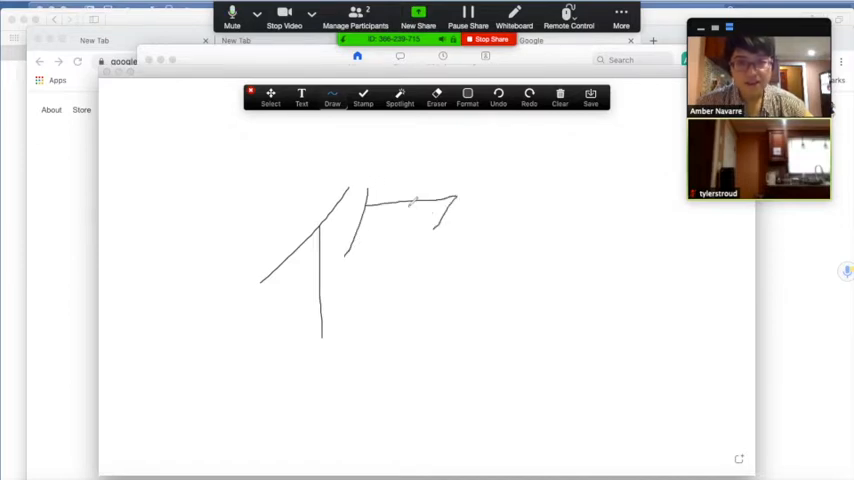
{"action": "left_click_drag", "start_coordinate": [410, 200], "coordinate": [415, 350]}
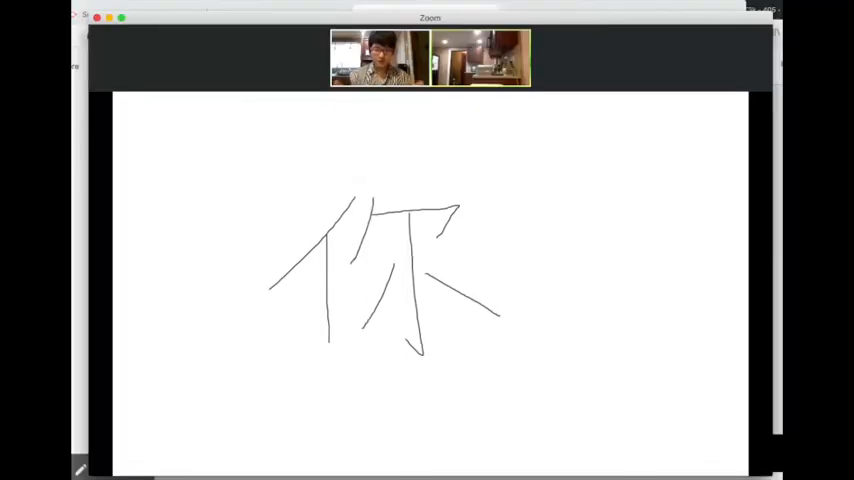
{"action": "mouse_move", "coordinate": [626, 344]}
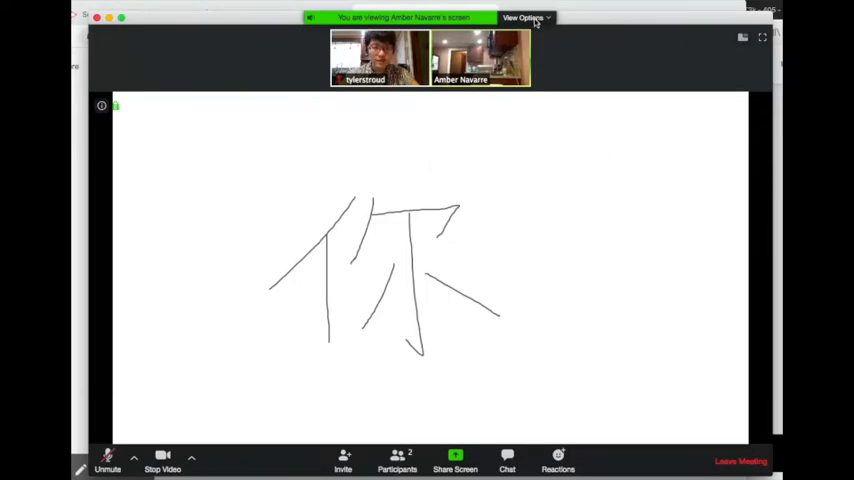
As the viewer, turn on annotation for the shared whiteboard and choose an annotation tool.
{"action": "left_click", "coordinate": [525, 17]}
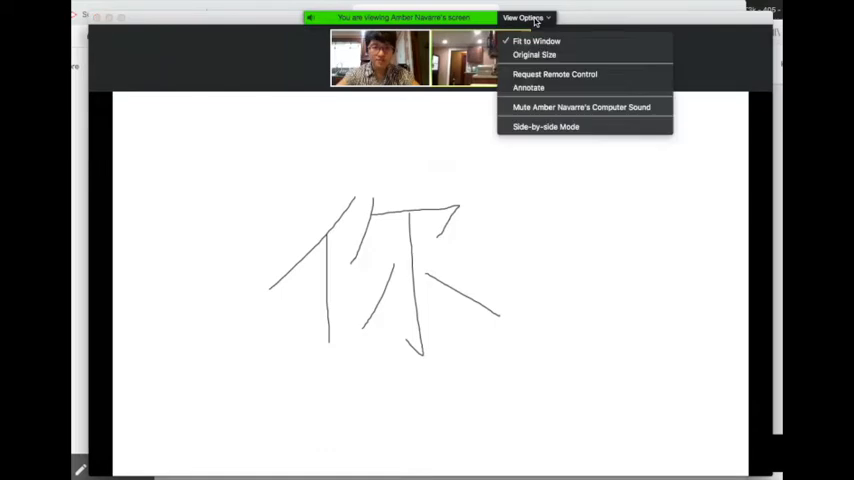
{"action": "left_click", "coordinate": [528, 87]}
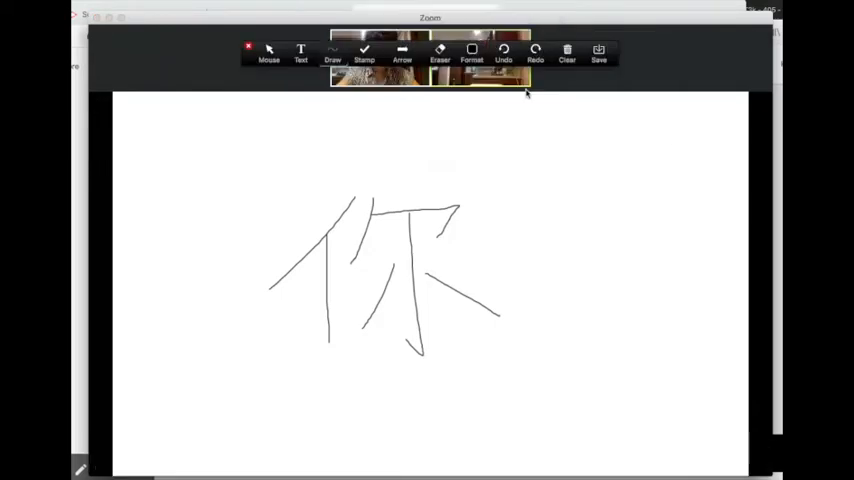
{"action": "mouse_move", "coordinate": [427, 165]}
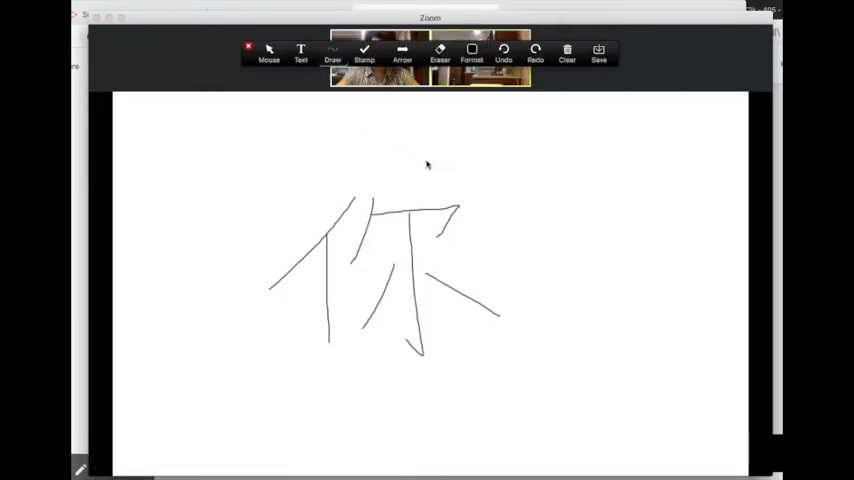
{"action": "mouse_move", "coordinate": [533, 172]}
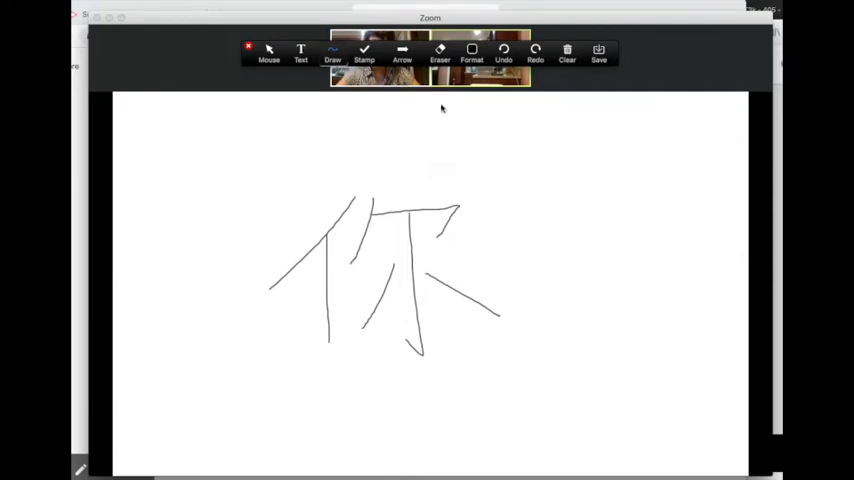
{"action": "left_click", "coordinate": [402, 54]}
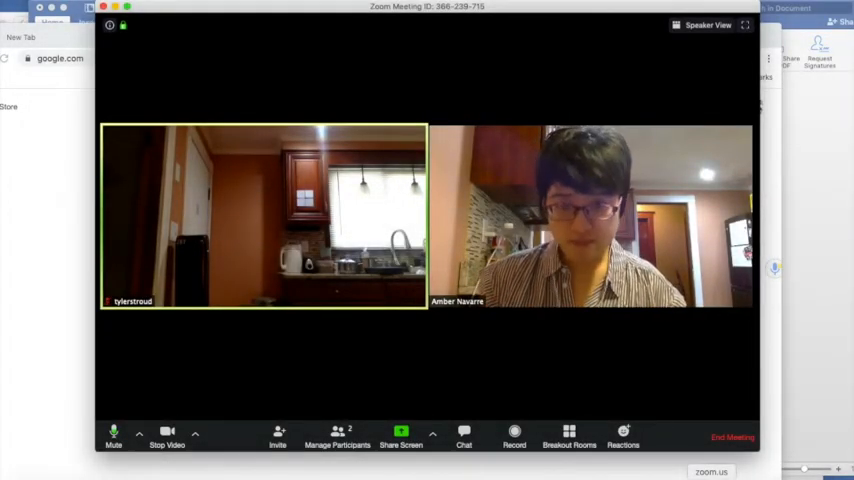
Share the Safari YouTube video window with computer sound on.
{"action": "left_click", "coordinate": [401, 437]}
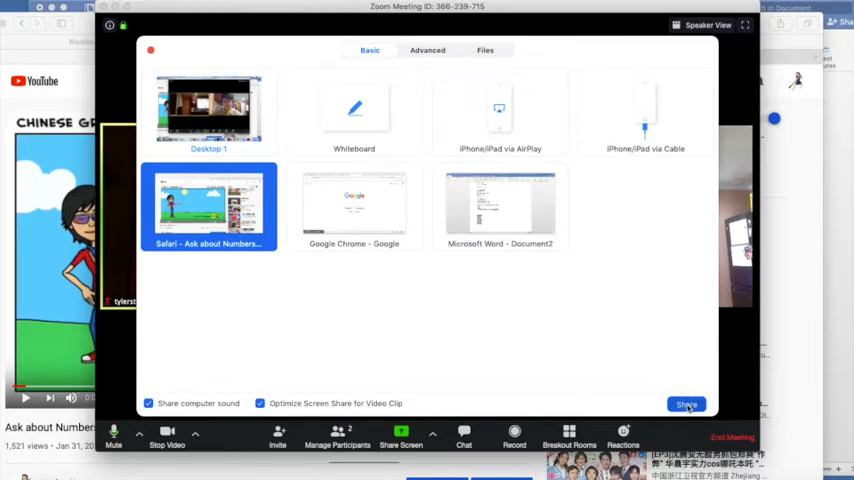
{"action": "left_click", "coordinate": [686, 404]}
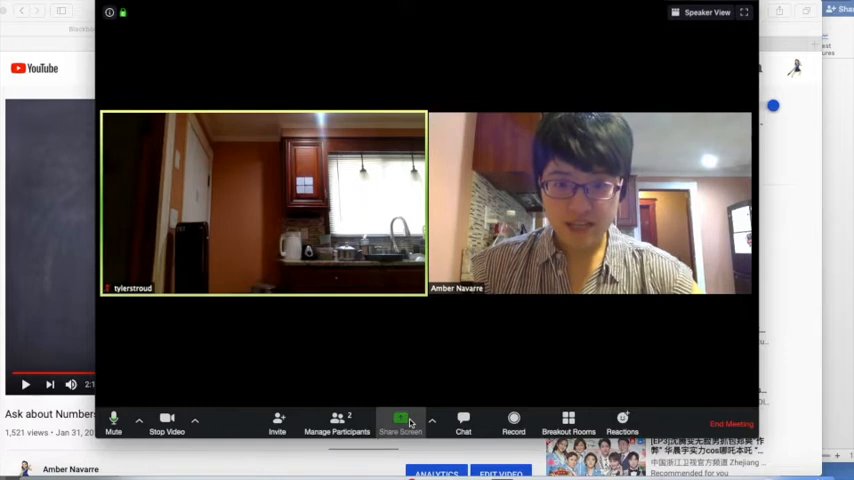
Reshare the Safari YouTube window with computer sound and Optimize for Video Clip on.
{"action": "left_click", "coordinate": [400, 422]}
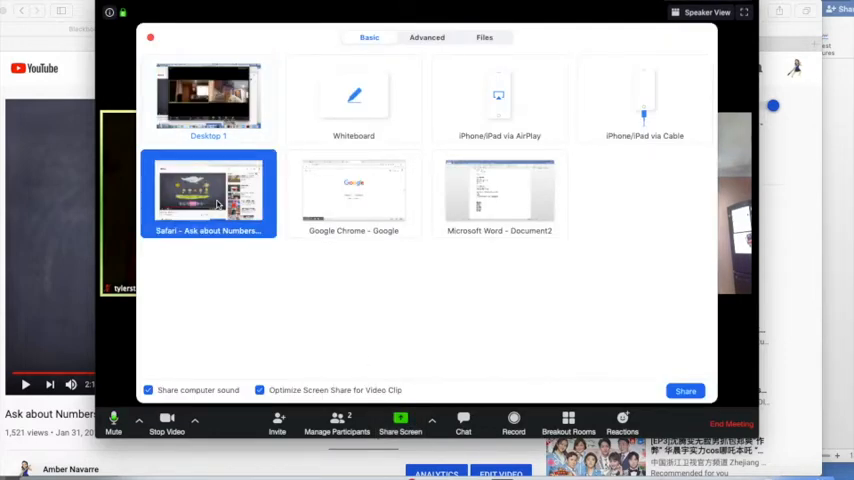
{"action": "mouse_move", "coordinate": [637, 351]}
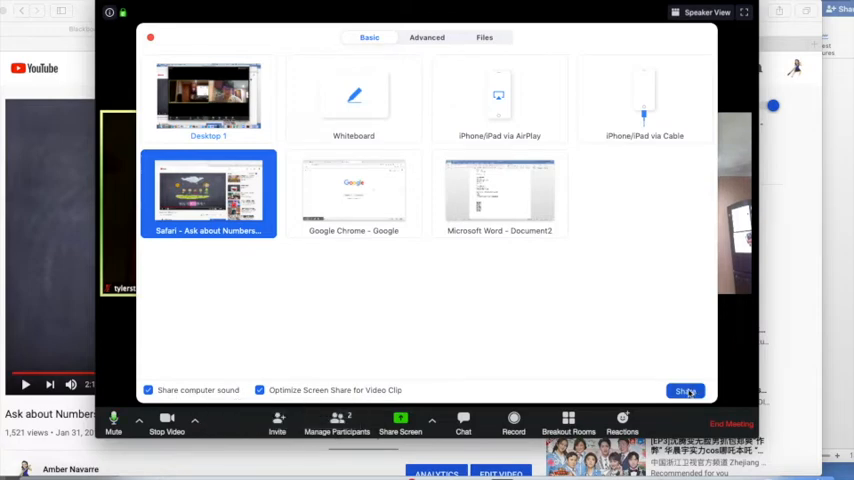
{"action": "left_click", "coordinate": [685, 390]}
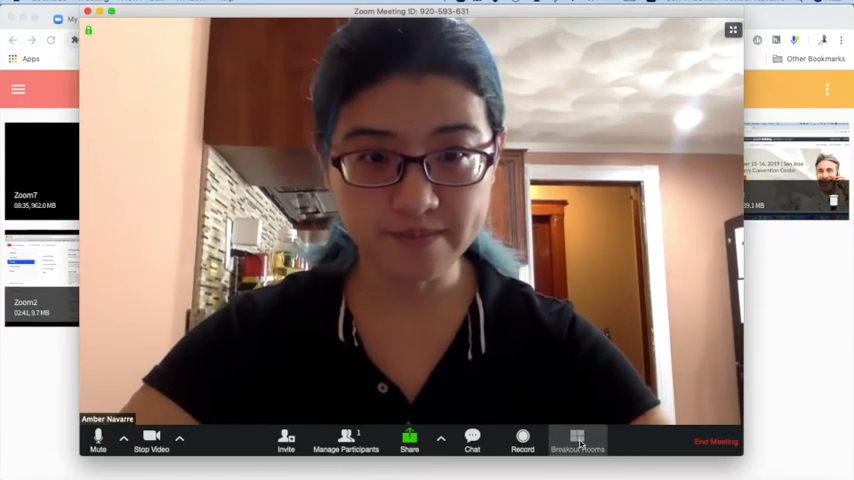
Open Breakout Rooms from the meeting toolbar and pick an option in its dialog.
{"action": "left_click", "coordinate": [577, 440]}
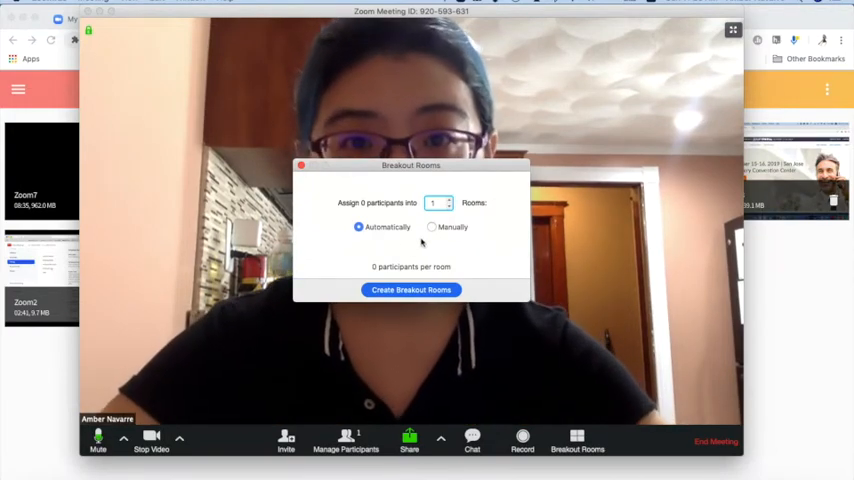
{"action": "left_click", "coordinate": [432, 227]}
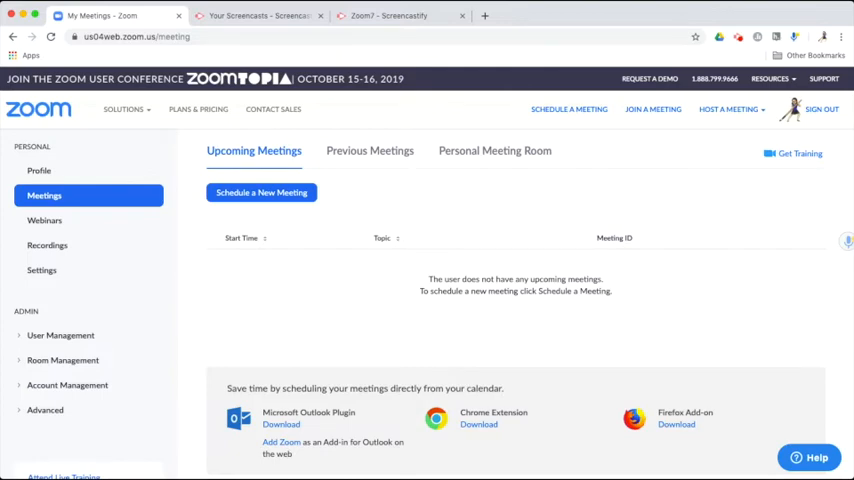
{"action": "mouse_move", "coordinate": [42, 270]}
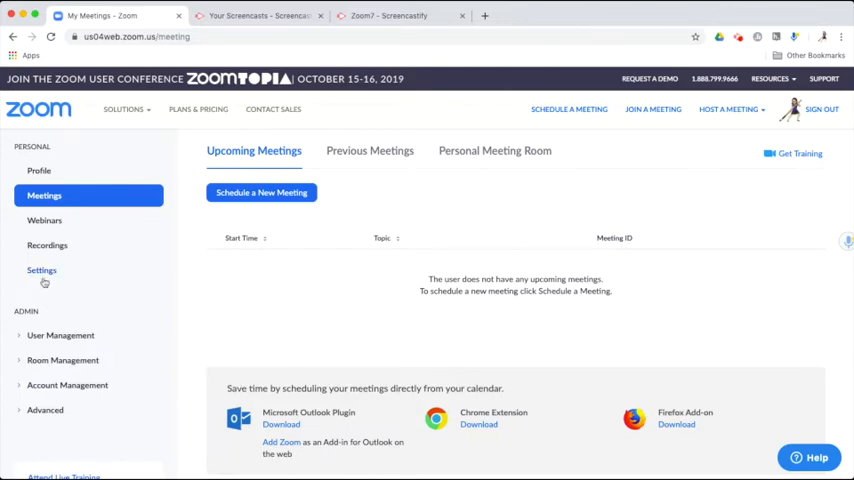
Go to account Settings and jump to the In Meeting (Advanced) section showing Breakout room.
{"action": "left_click", "coordinate": [42, 270]}
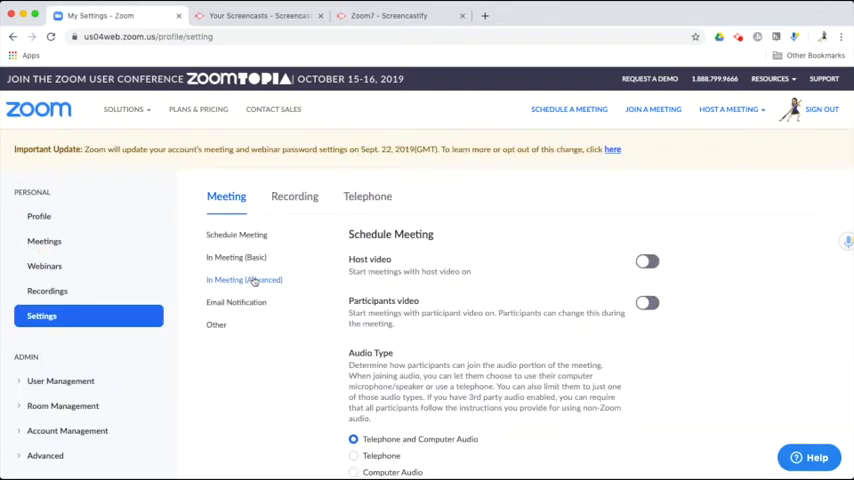
{"action": "left_click", "coordinate": [244, 279]}
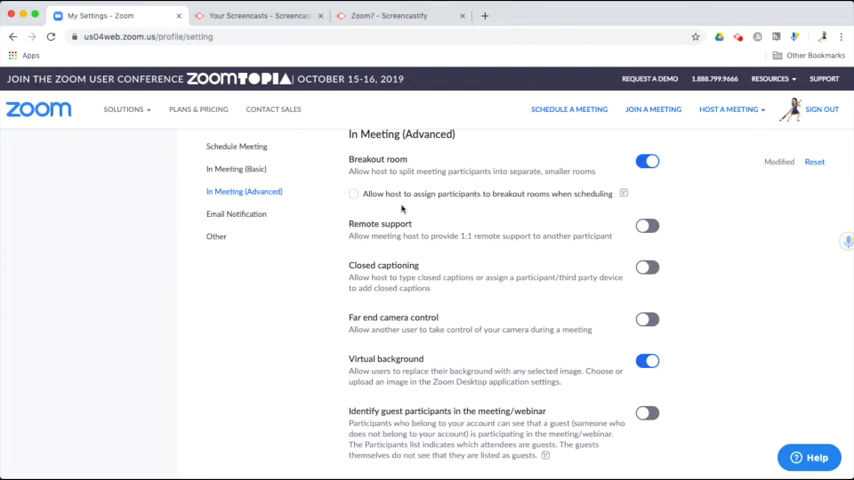
{"action": "mouse_move", "coordinate": [537, 216]}
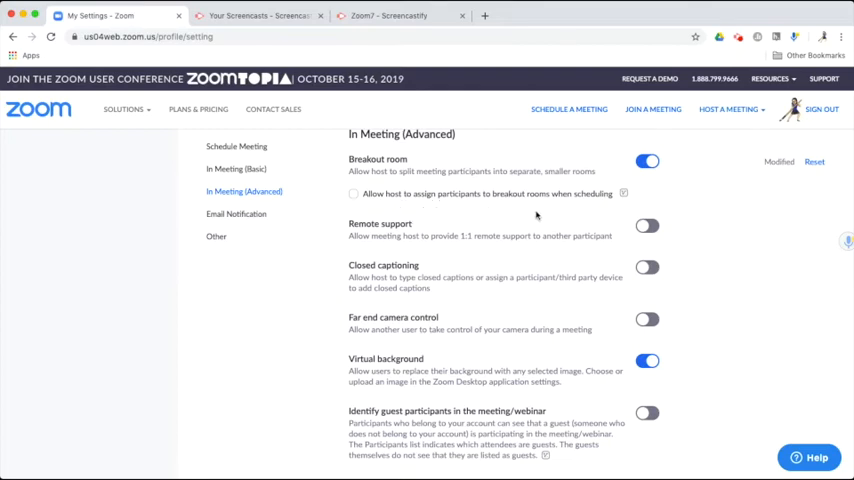
{"action": "mouse_move", "coordinate": [536, 216]}
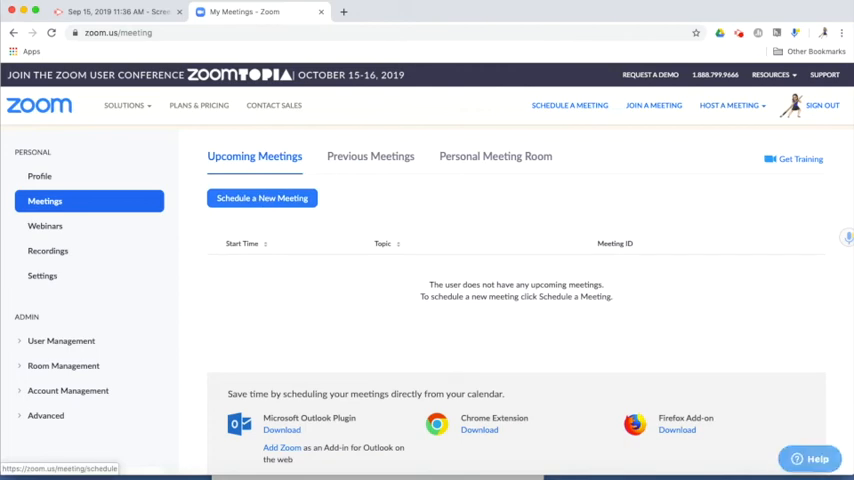
Schedule a new meeting with Breakout Room pre-assign enabled and add a breakout room.
{"action": "left_click", "coordinate": [262, 197]}
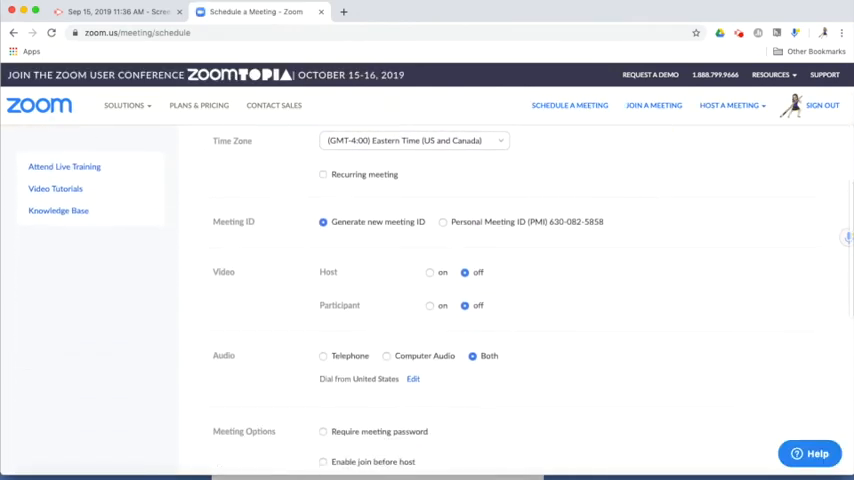
{"action": "scroll", "scroll_direction": "down", "scroll_amount": 3}
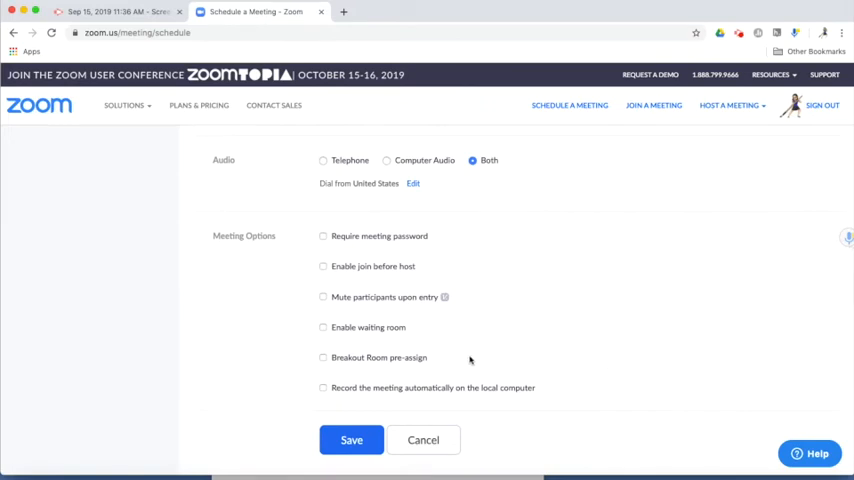
{"action": "mouse_move", "coordinate": [329, 364]}
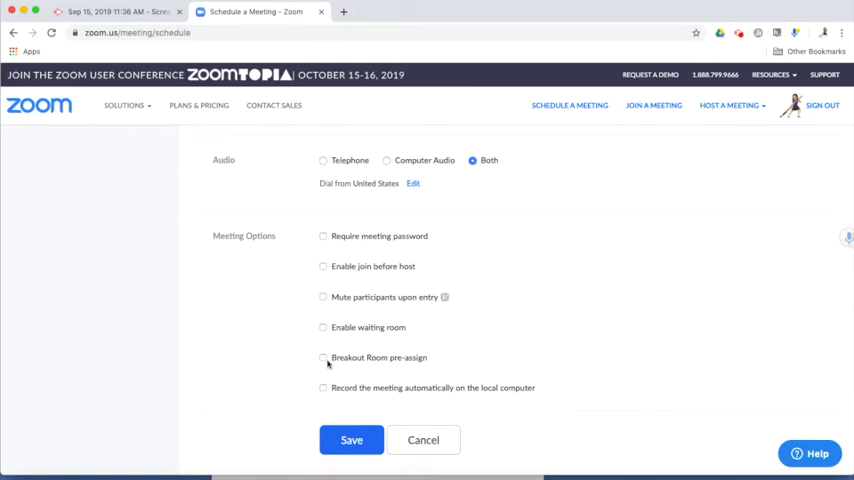
{"action": "left_click", "coordinate": [323, 357]}
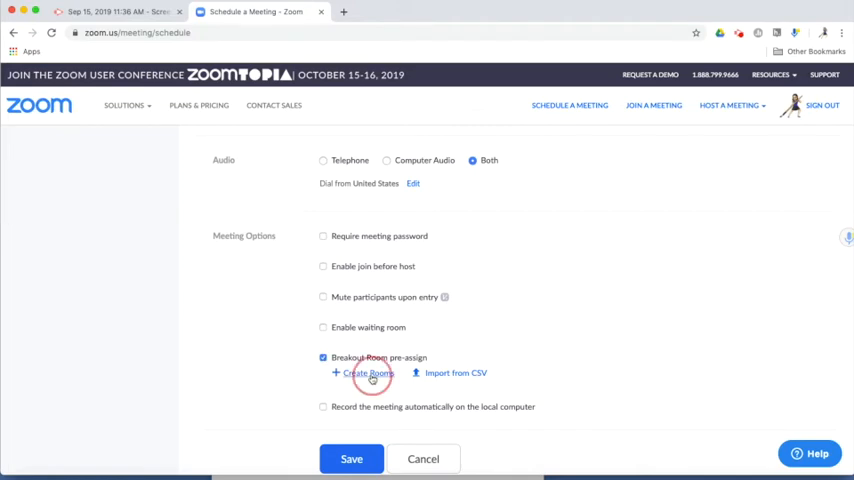
{"action": "left_click", "coordinate": [365, 373]}
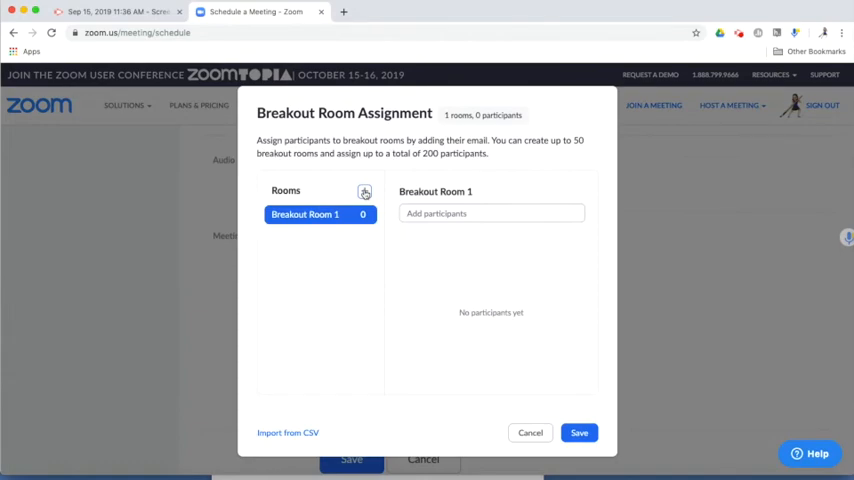
{"action": "left_click", "coordinate": [491, 213]}
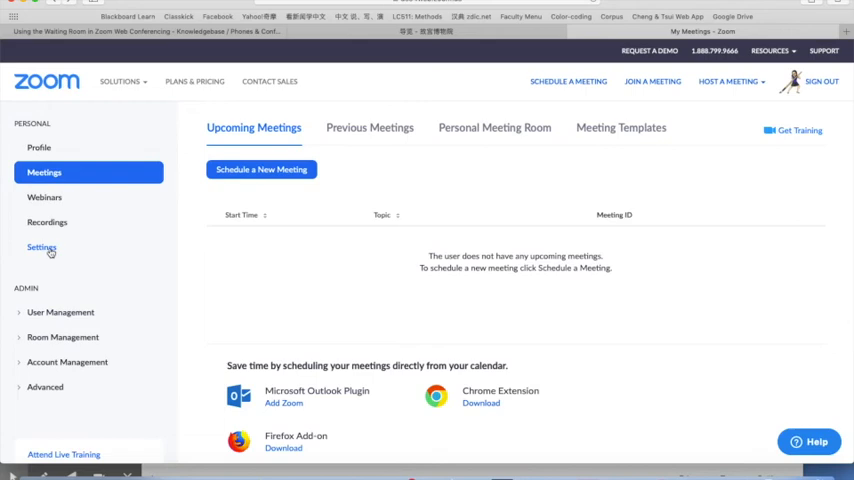
Switch on the Waiting room toggle under account Settings' advanced in-meeting options.
{"action": "left_click", "coordinate": [41, 247]}
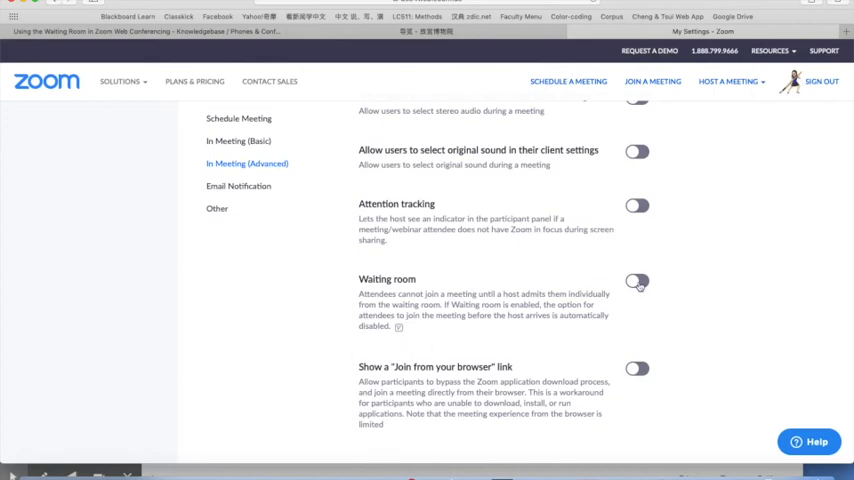
{"action": "left_click", "coordinate": [637, 281]}
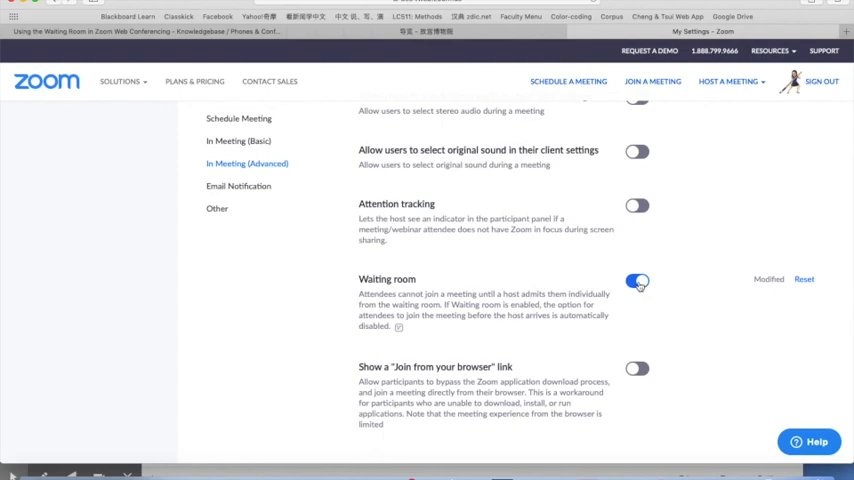